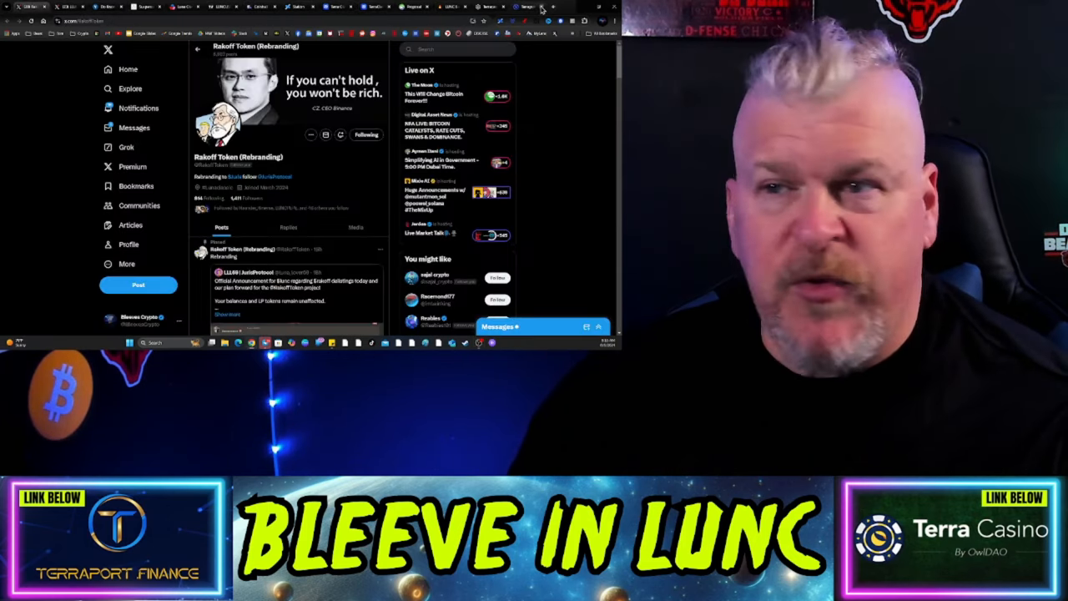
pyautogui.moveTo(527, 91)
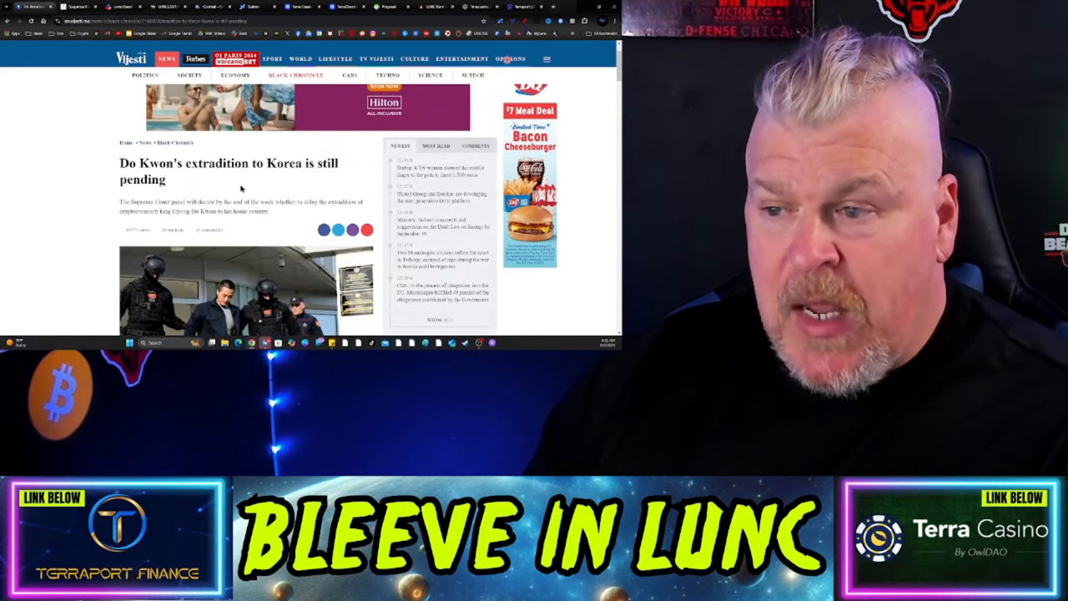
# Read the Vijesti Do Kwon extradition article down to lawyer Rodić's extradition expectation
pyautogui.scroll(-3)
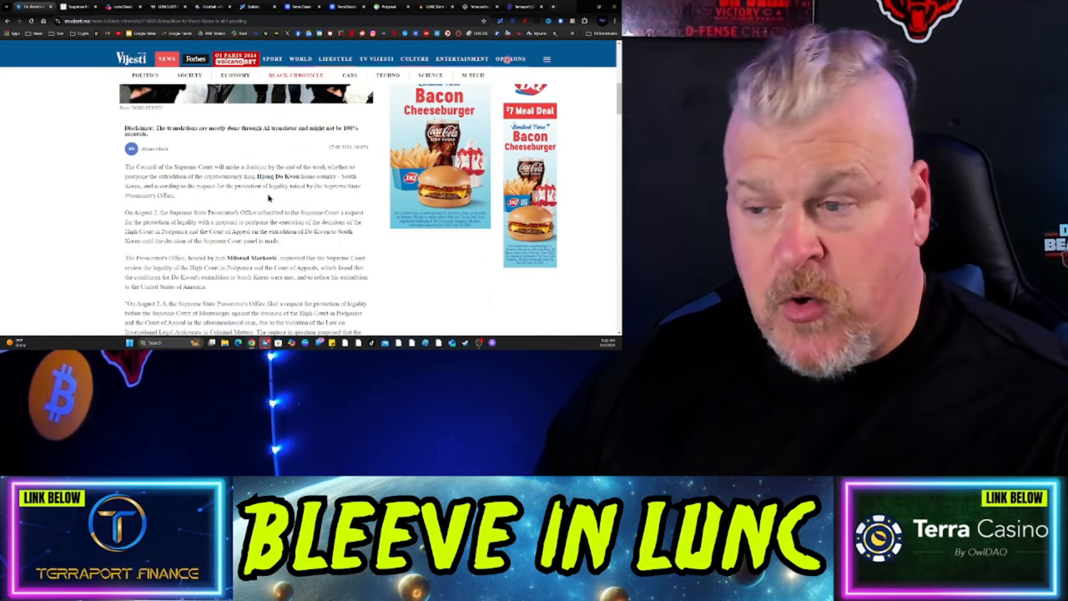
pyautogui.scroll(-3)
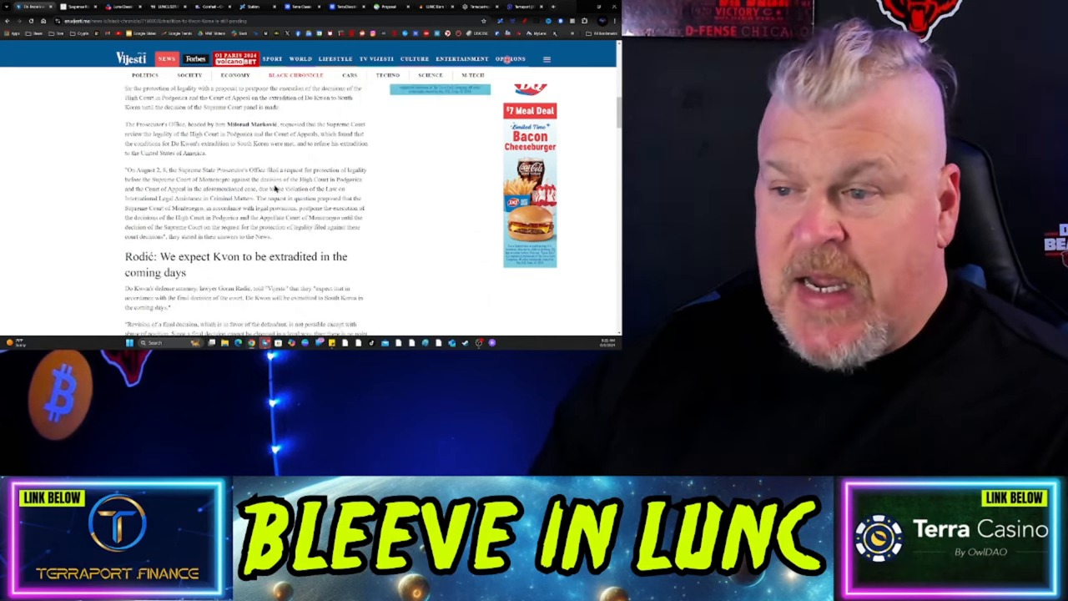
pyautogui.doubleClick(250, 124)
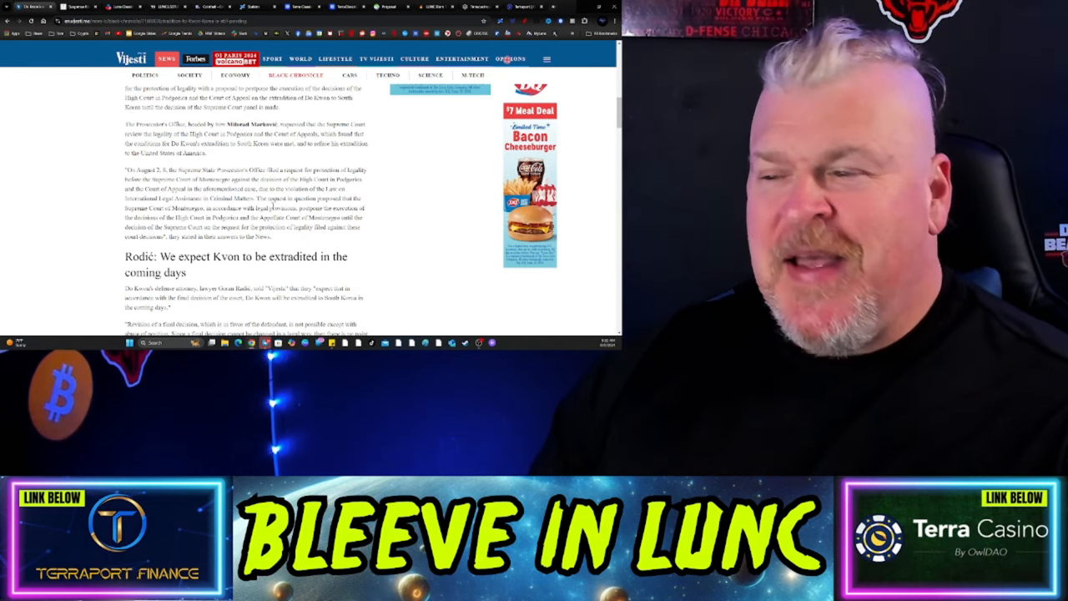
pyautogui.scroll(-3)
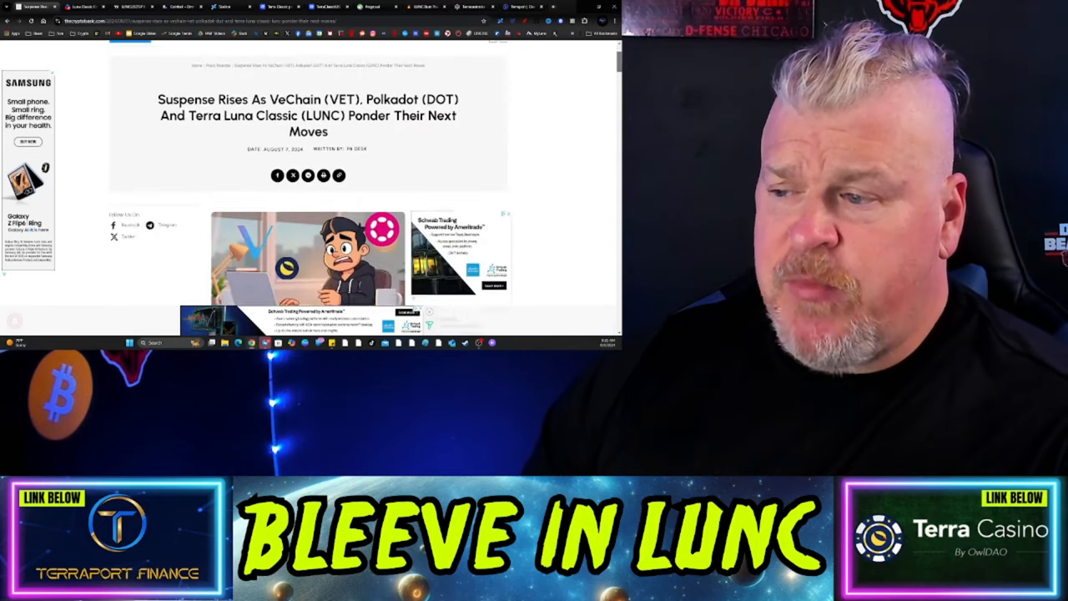
# Scroll The Crypto Basic's VET, DOT and LUNC article to the Terra Luna Classic heading
pyautogui.scroll(-3)
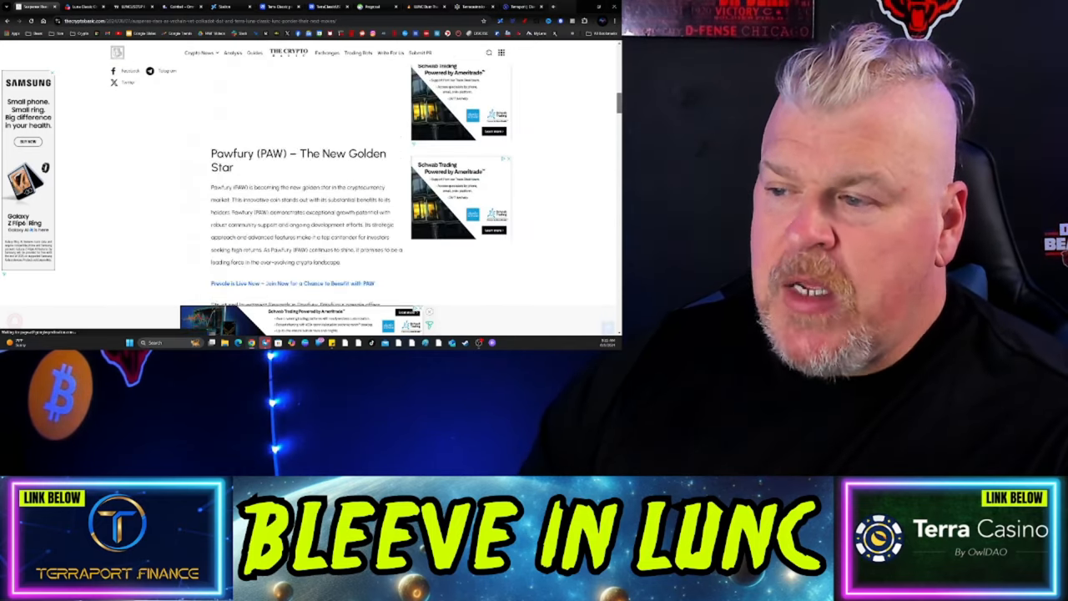
pyautogui.scroll(-3)
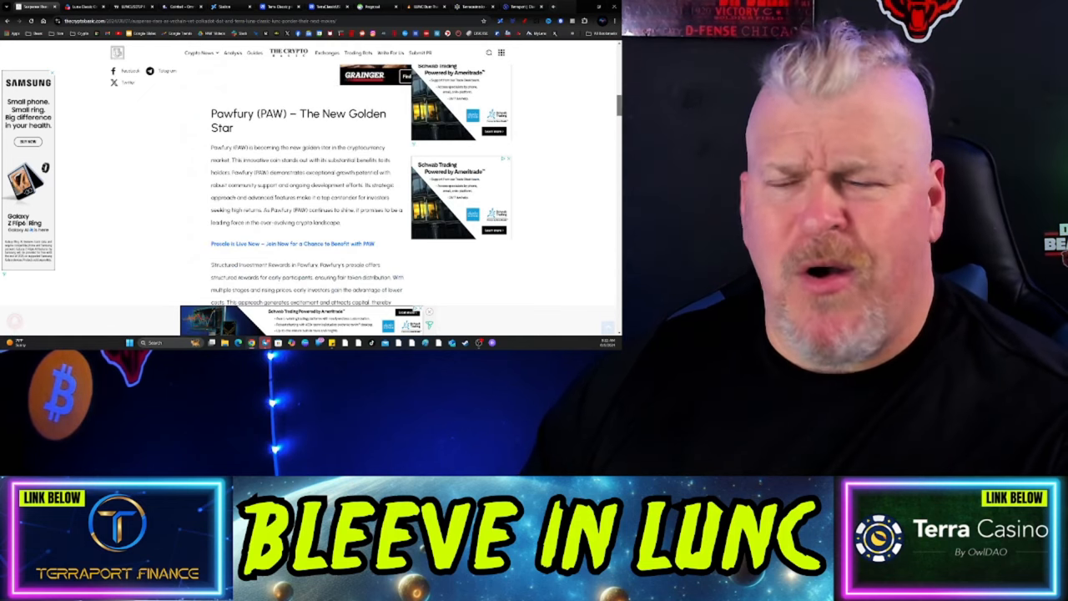
pyautogui.scroll(-3)
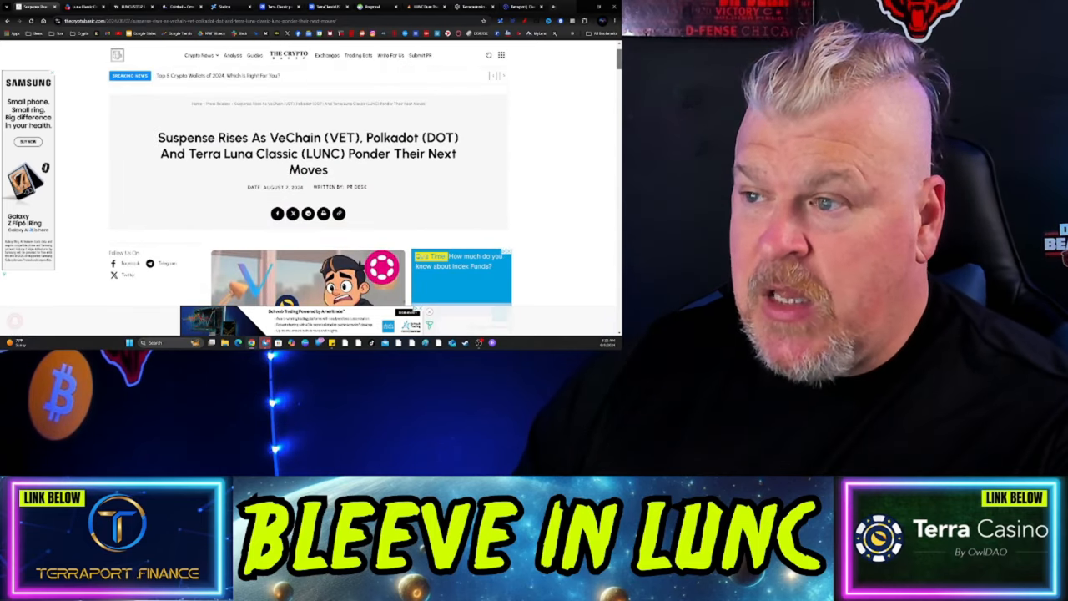
pyautogui.scroll(-3)
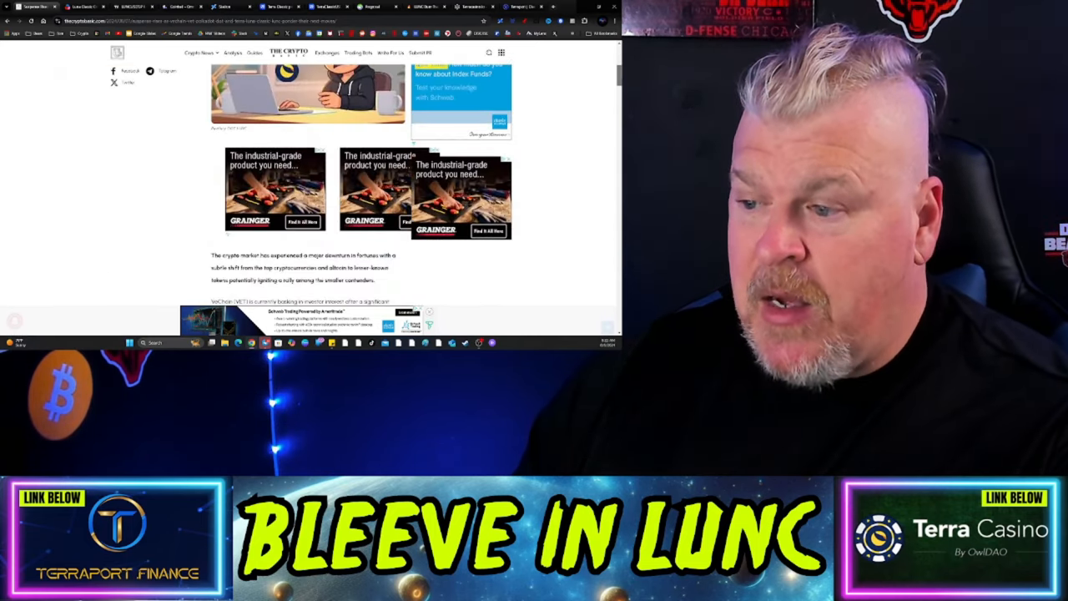
pyautogui.scroll(-3)
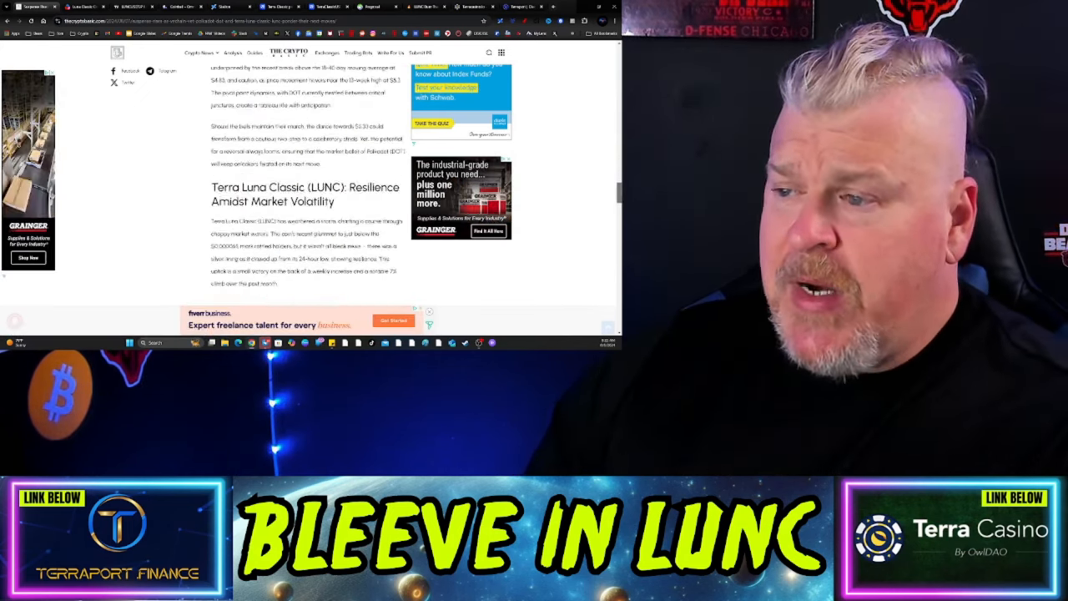
# Read past the LUNC price chart to the resilience text below it
pyautogui.scroll(-3)
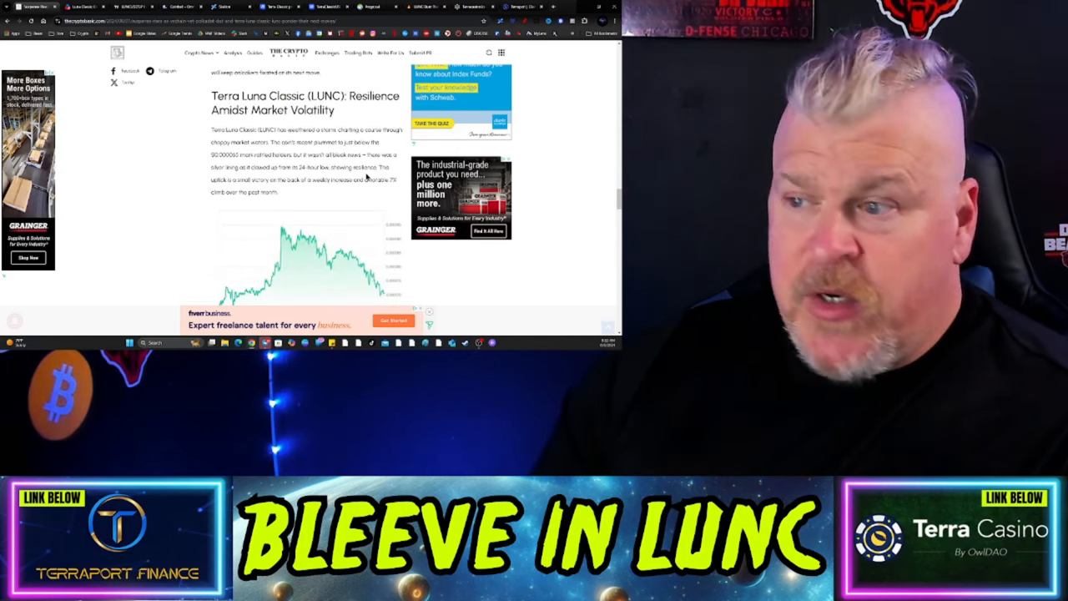
pyautogui.scroll(-3)
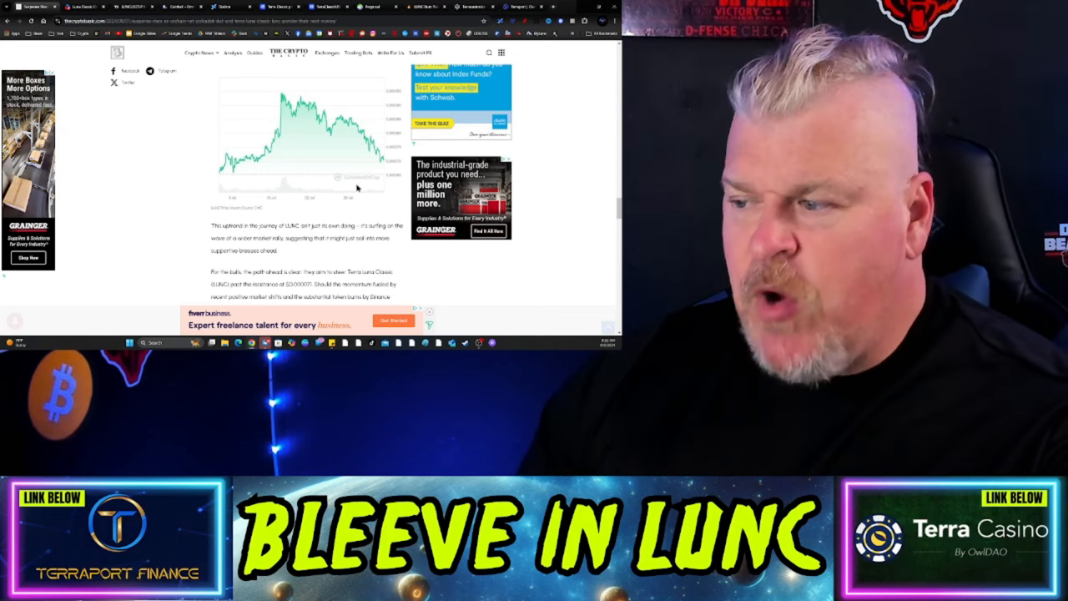
pyautogui.scroll(-3)
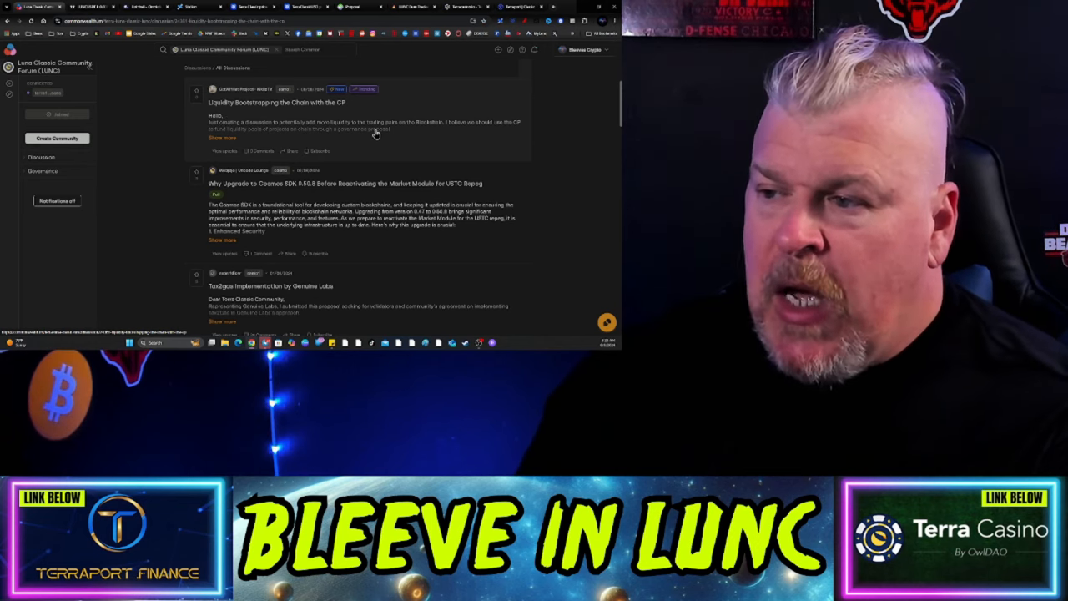
# Switch to the Commonwealth tab showing Luna Classic forum discussions
pyautogui.click(276, 102)
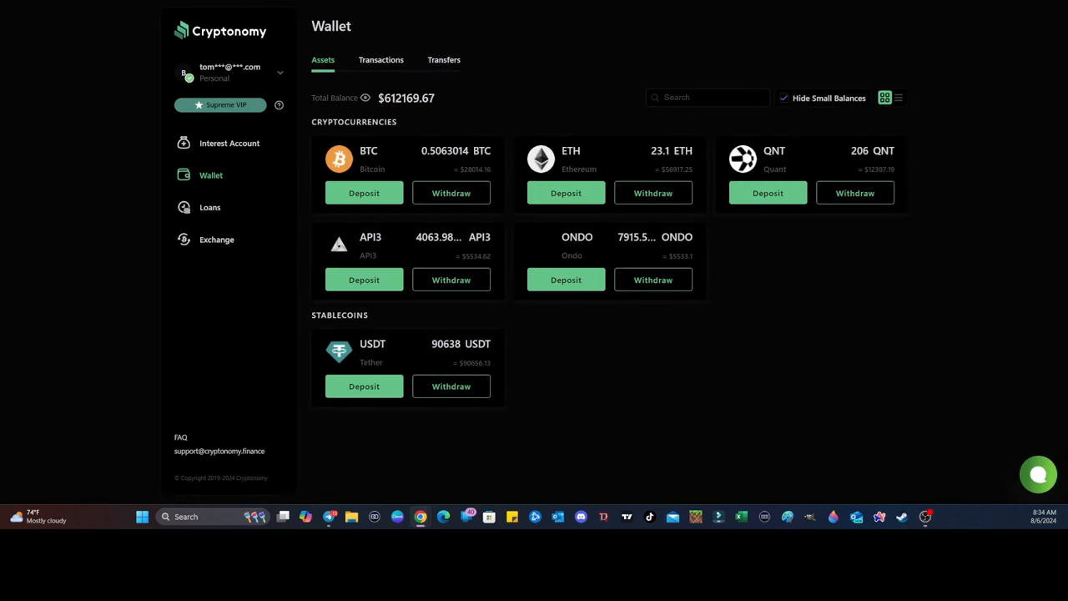
pyautogui.moveTo(253, 142)
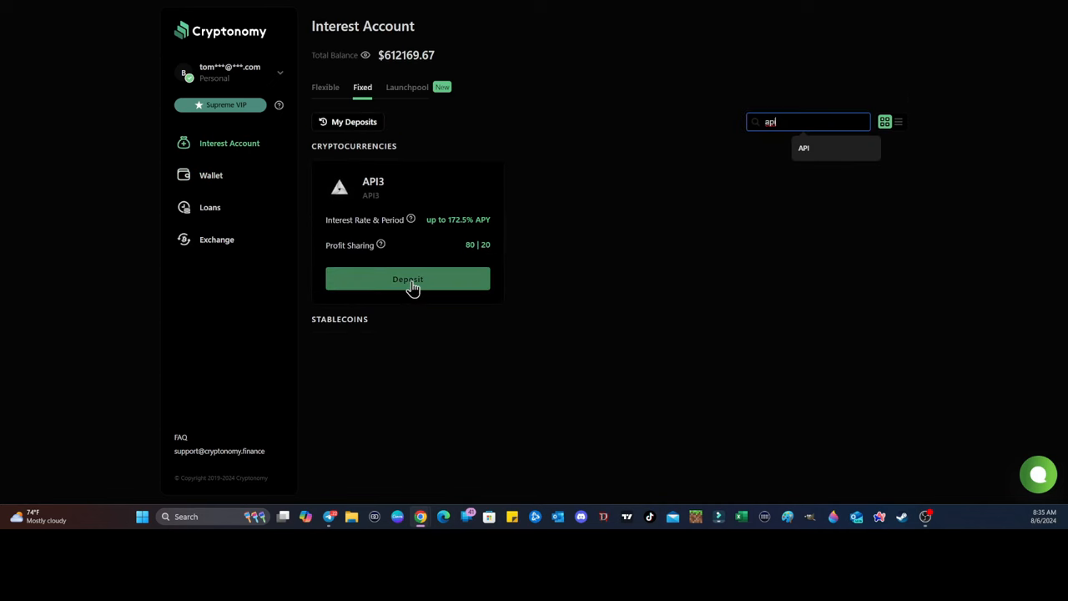
# Open a fixed ONDO deposit with the full 7915.51028583 ONDO balance as amount
pyautogui.click(408, 279)
pyautogui.write('ondo')
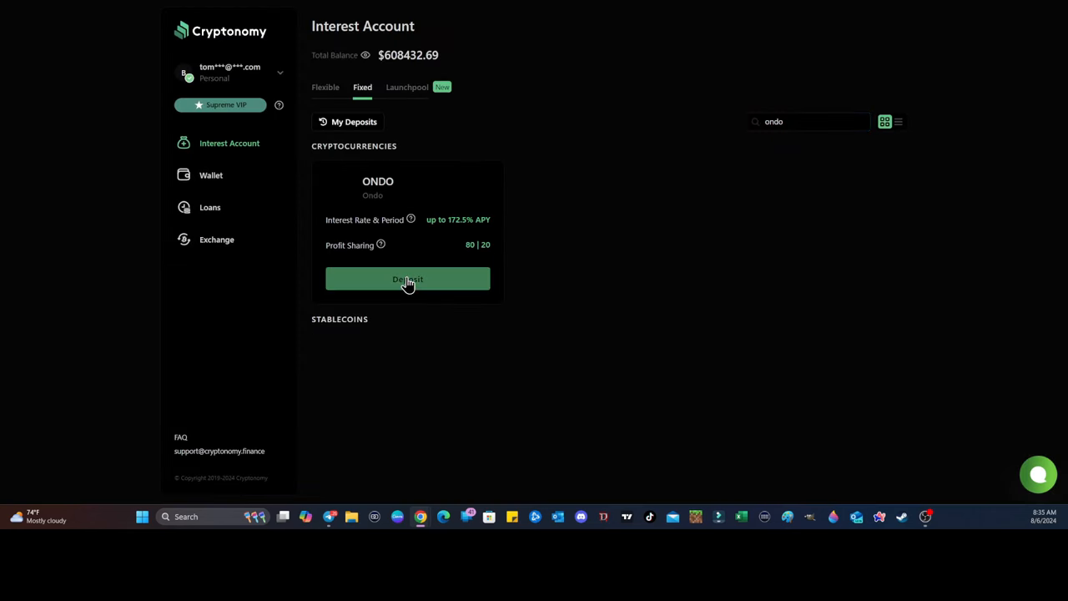
pyautogui.click(407, 279)
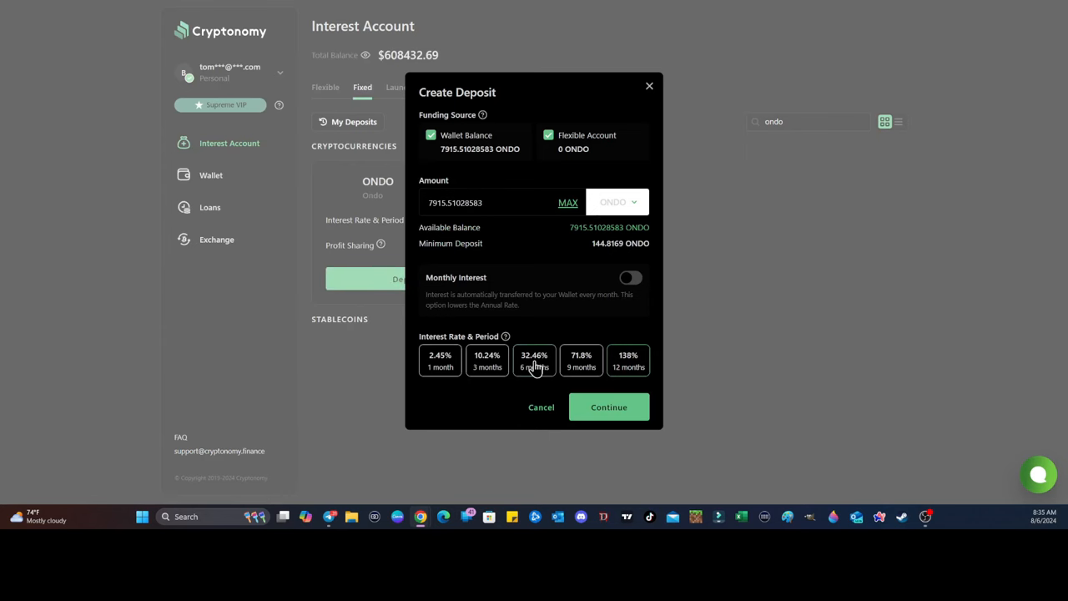
# Choose the six-month 32.46% term for the ONDO fixed deposit
pyautogui.click(609, 406)
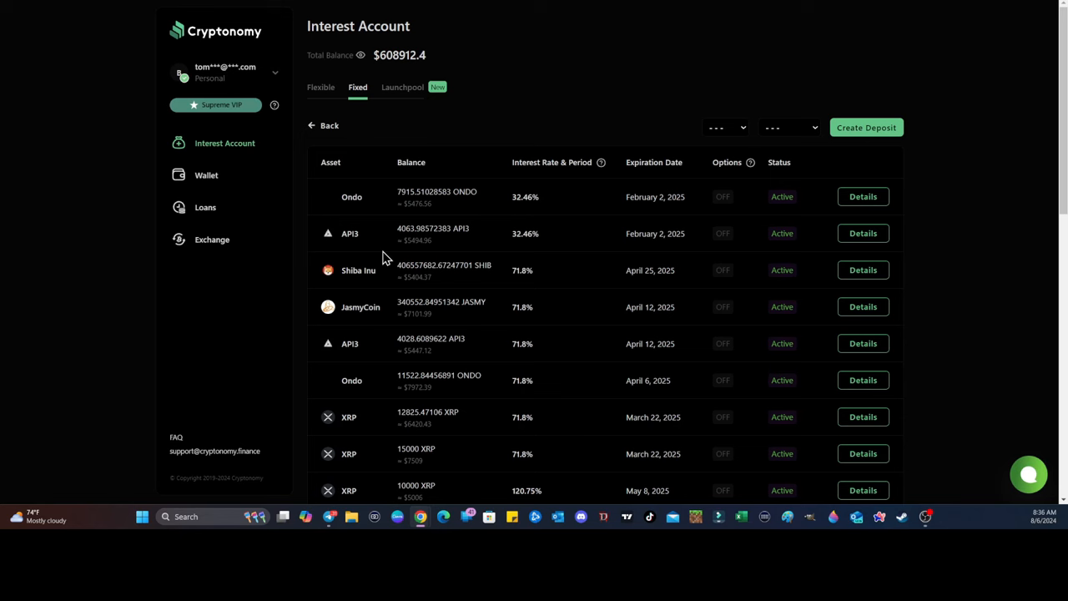
pyautogui.moveTo(238, 233)
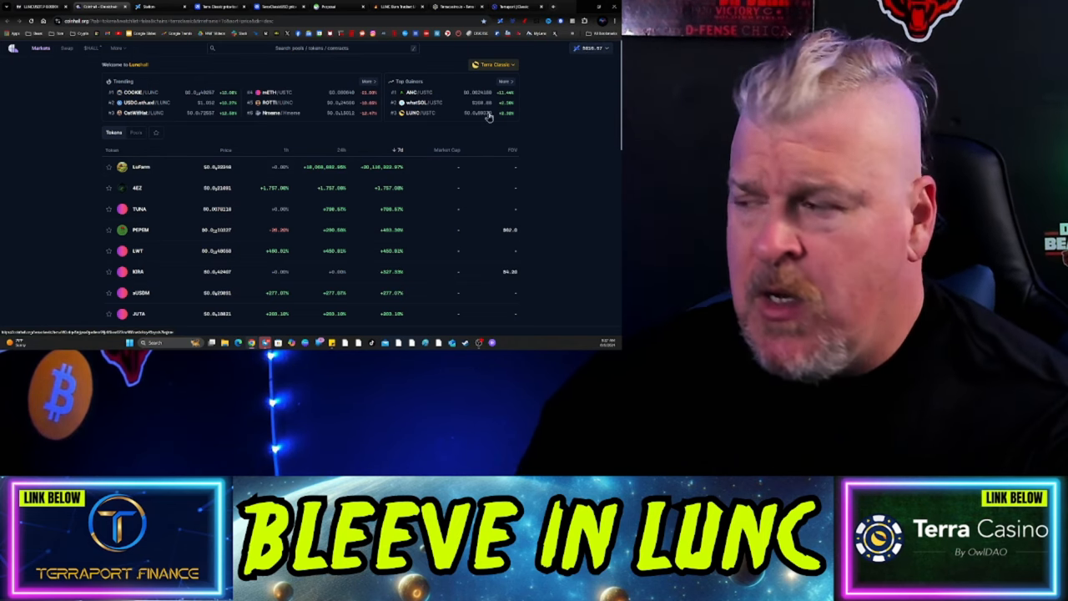
# Leave Coinhall's trending token list for Station's axlUSDC-to-LUNA swap page
pyautogui.click(592, 48)
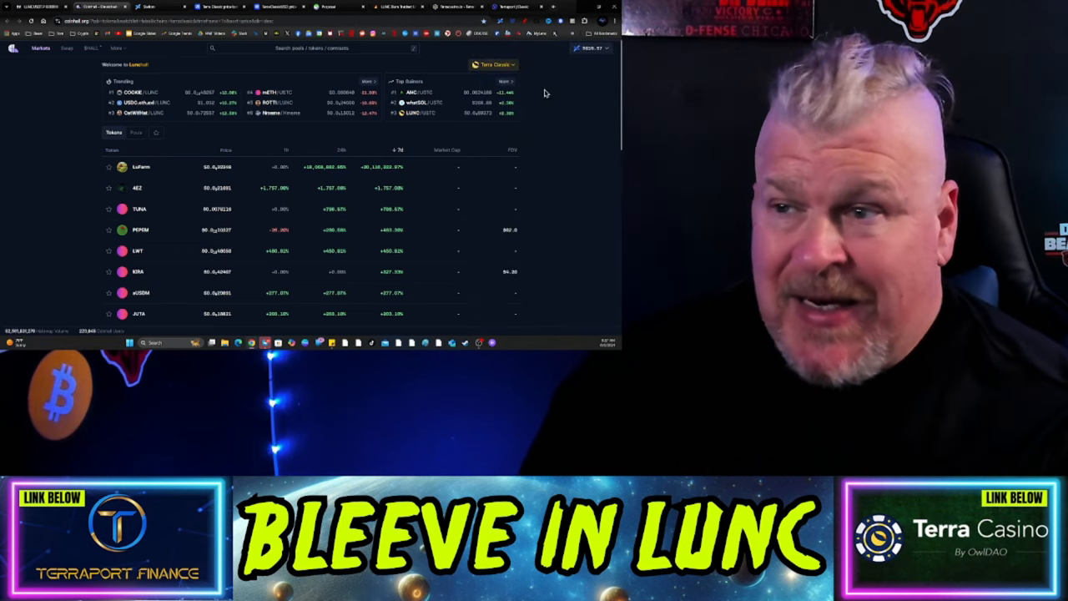
pyautogui.click(148, 7)
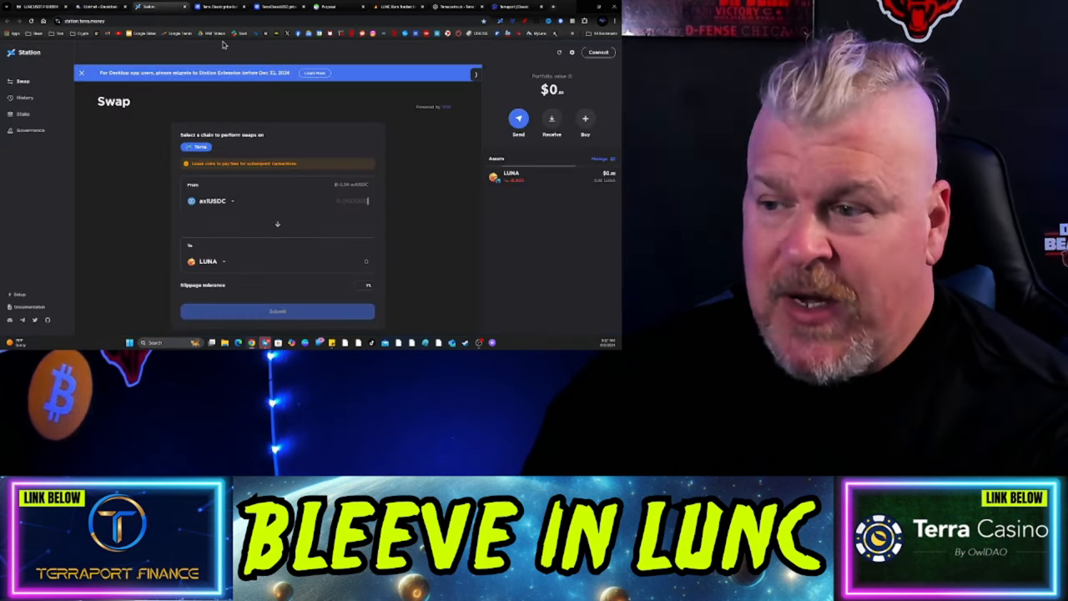
# Glance at CoinMarketCap's Terra Classic chart, then LUNCdash proposal #12119
pyautogui.click(218, 7)
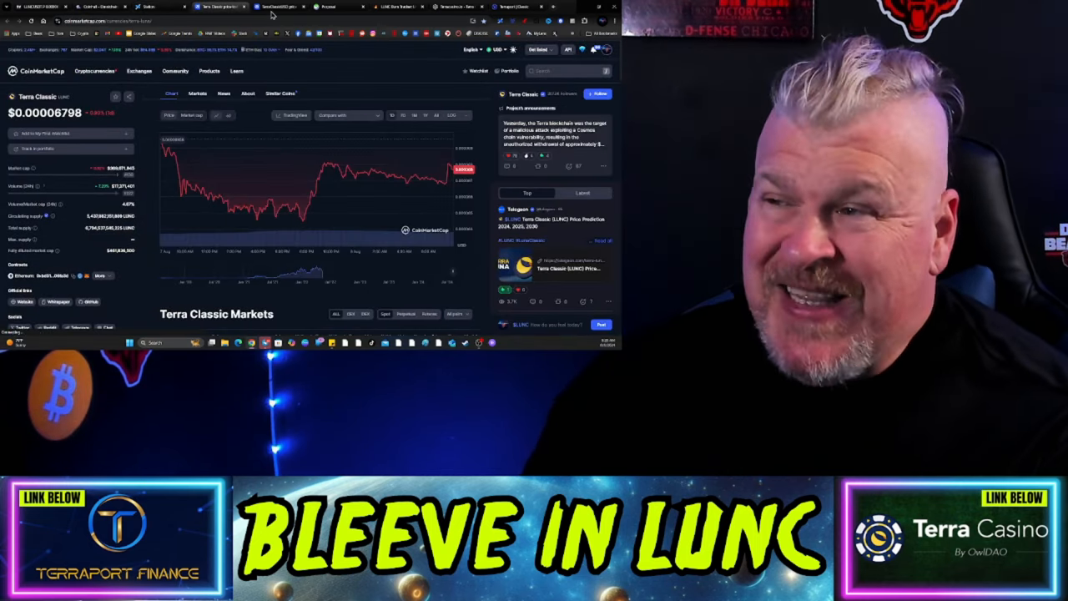
pyautogui.click(278, 6)
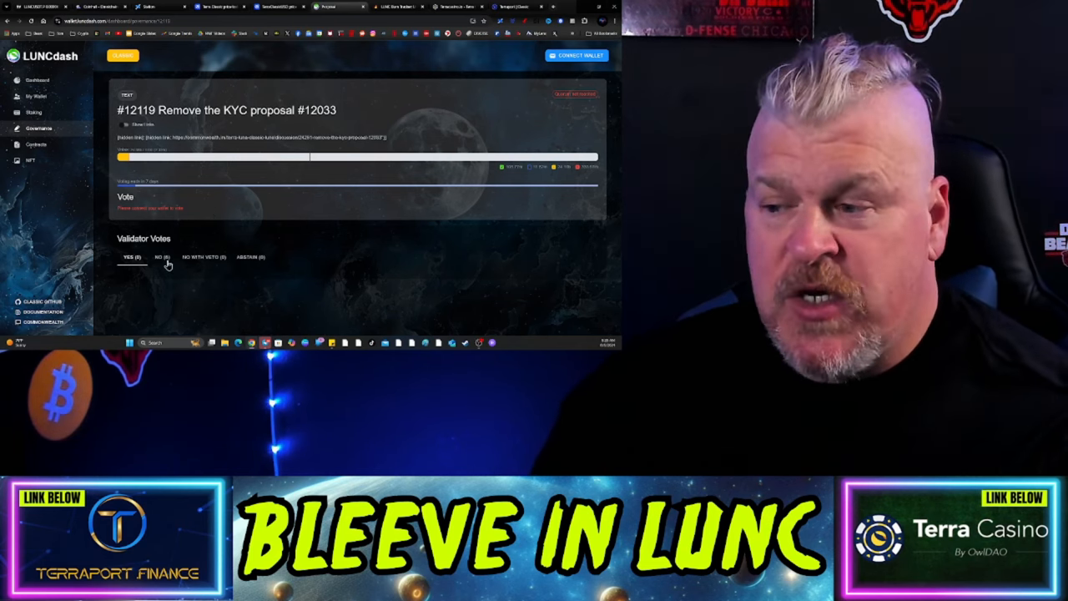
# List proposal #12119's NO validators, then visit My Wallet and the LUNCdash dashboard
pyautogui.click(159, 256)
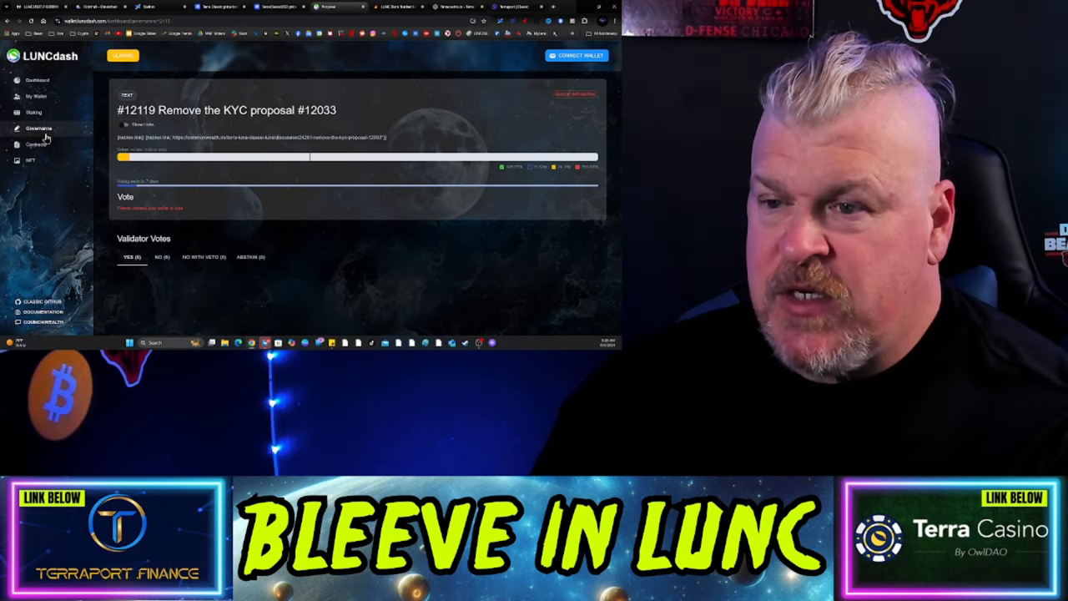
pyautogui.click(36, 96)
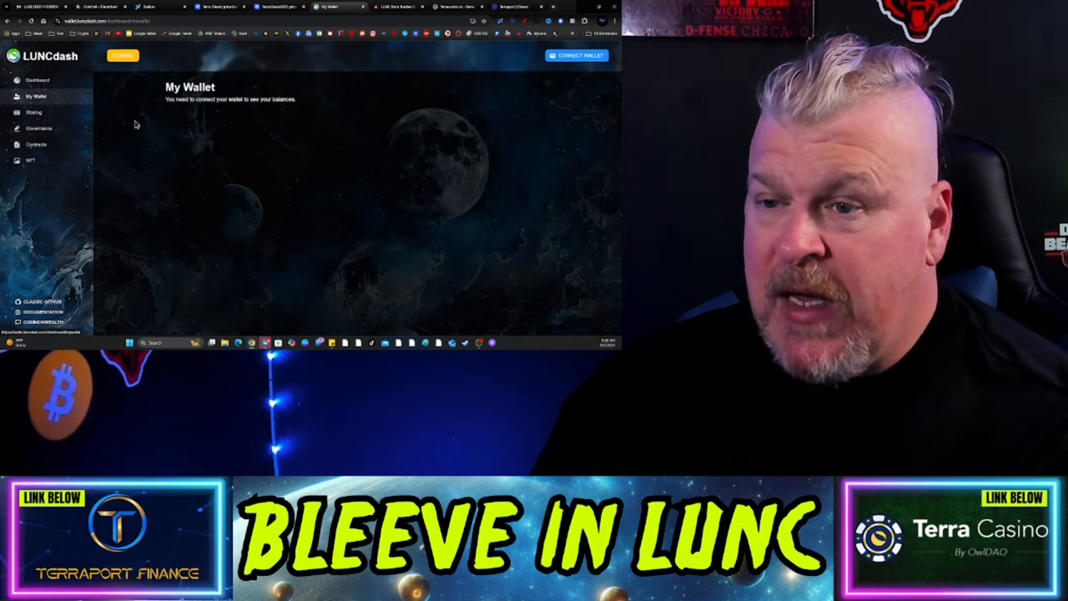
pyautogui.click(37, 80)
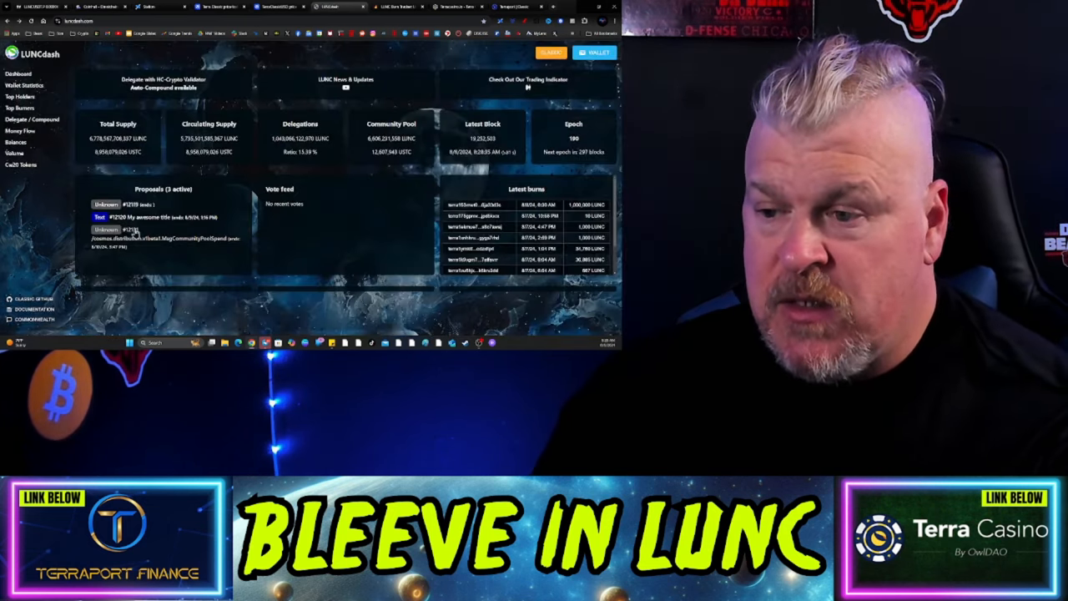
# Review an active proposal's yes and no validators, reopen proposal #12119, and return to the dashboard
pyautogui.click(146, 217)
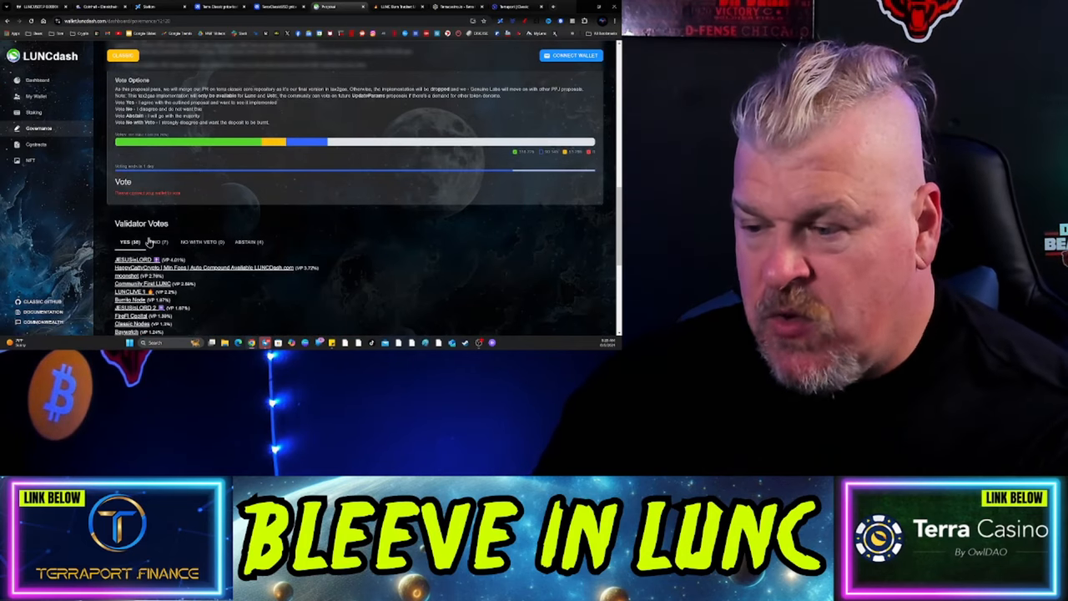
pyautogui.click(160, 242)
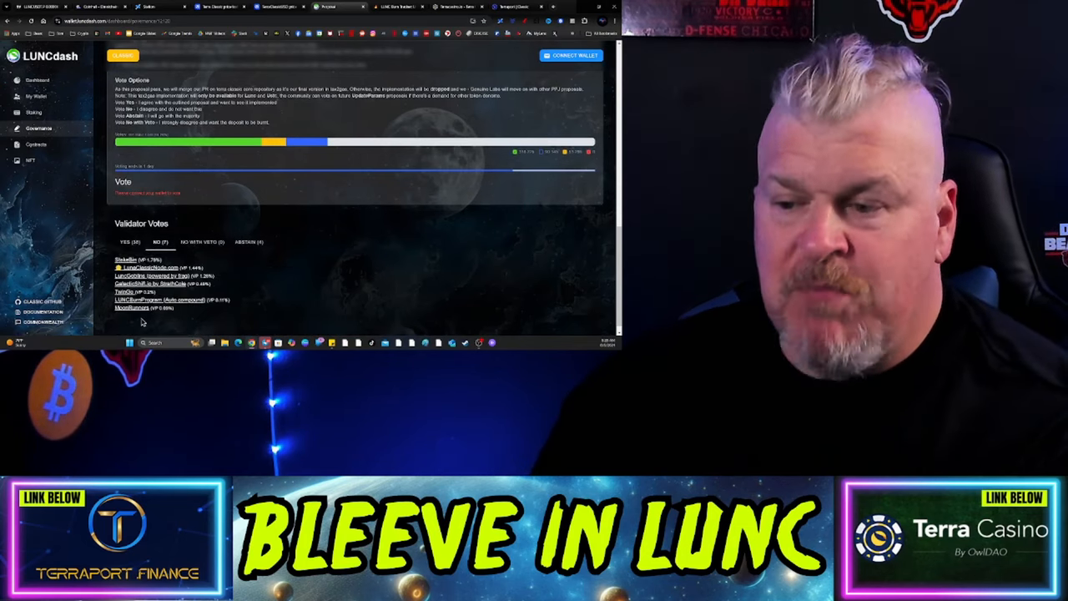
pyautogui.click(247, 255)
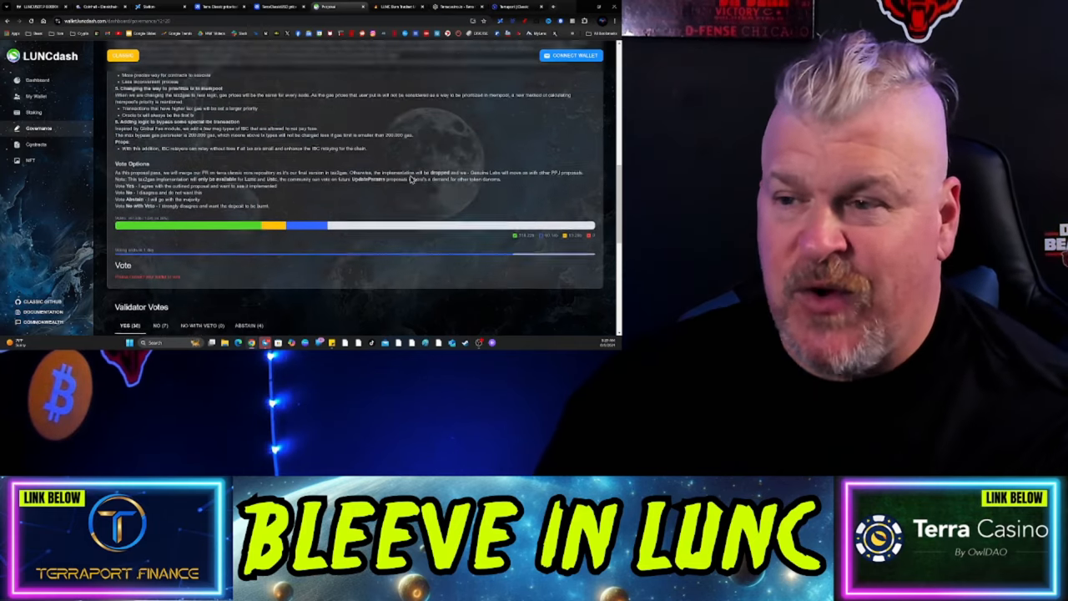
pyautogui.scroll(-3)
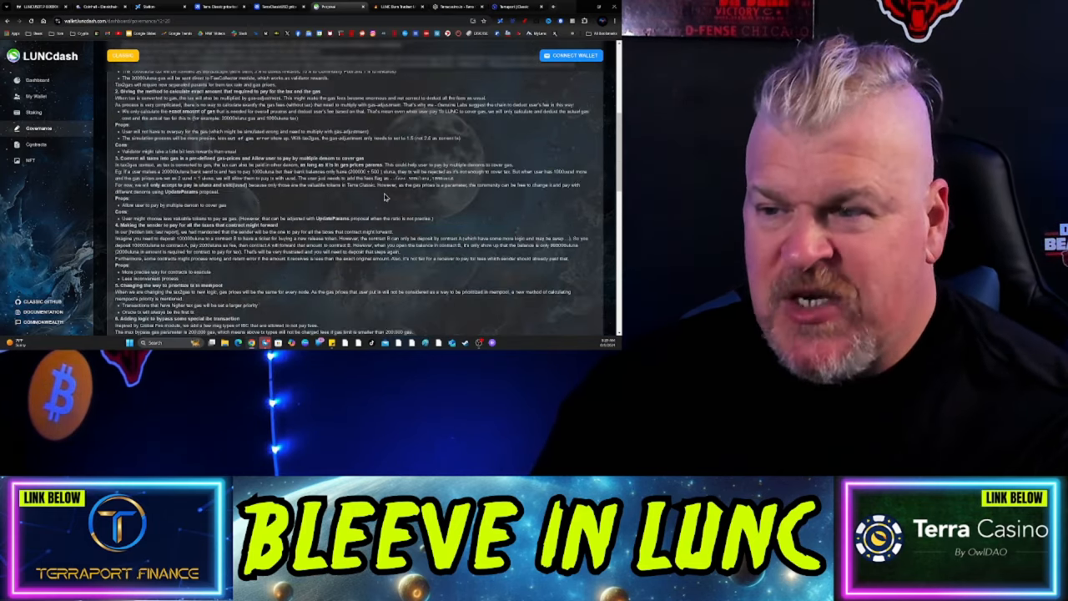
pyautogui.scroll(-3)
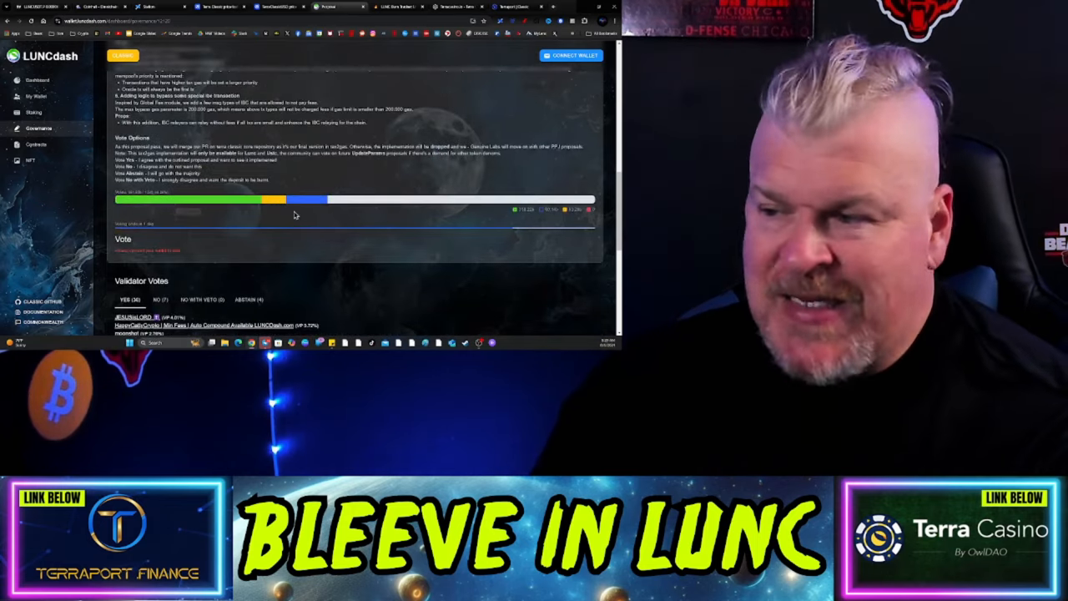
pyautogui.moveTo(417, 235)
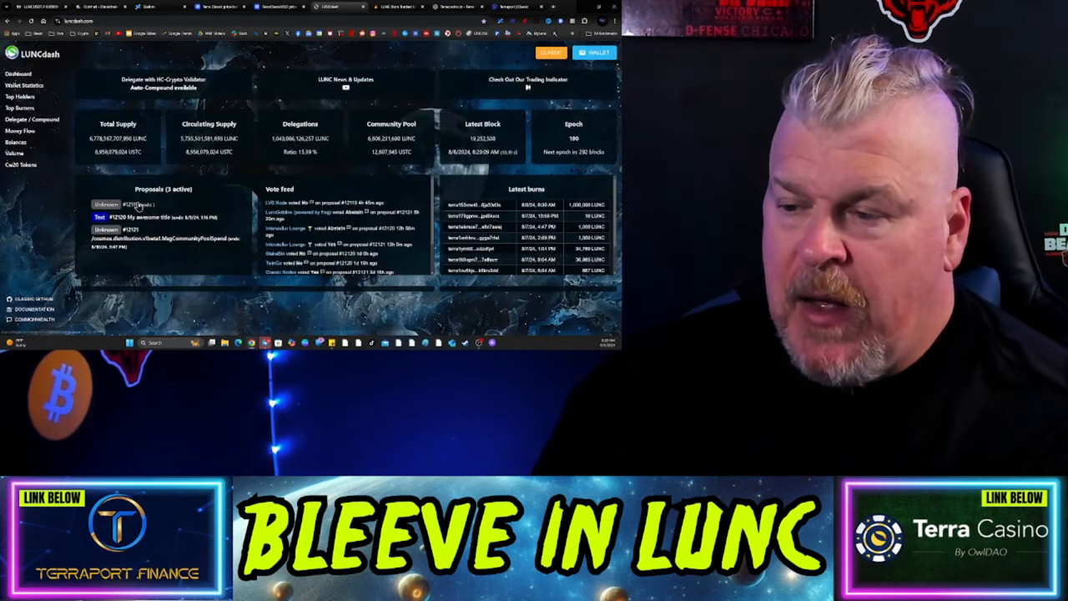
pyautogui.click(129, 217)
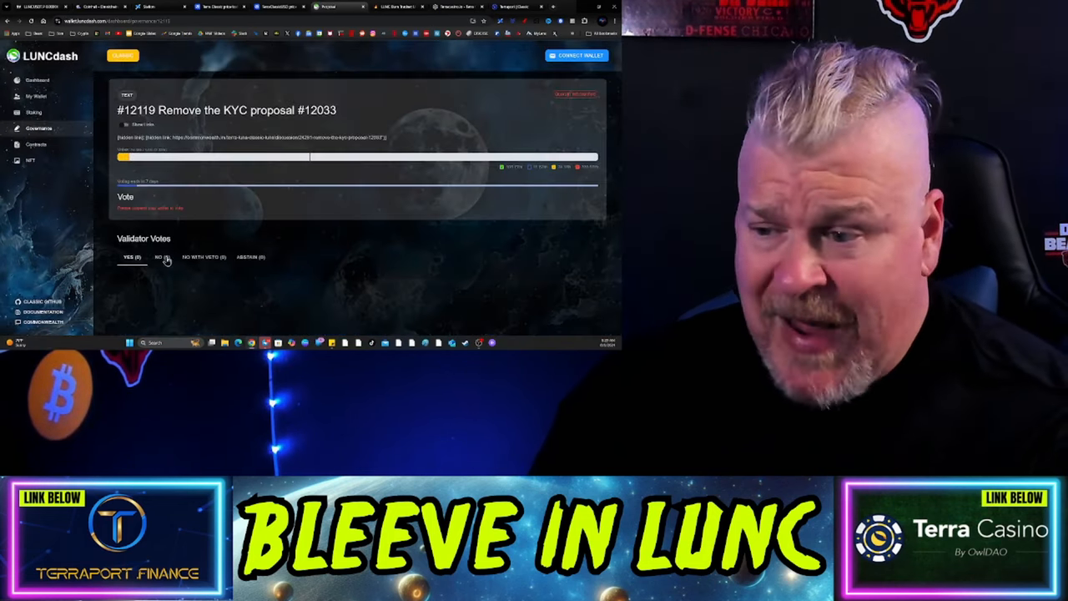
pyautogui.click(158, 256)
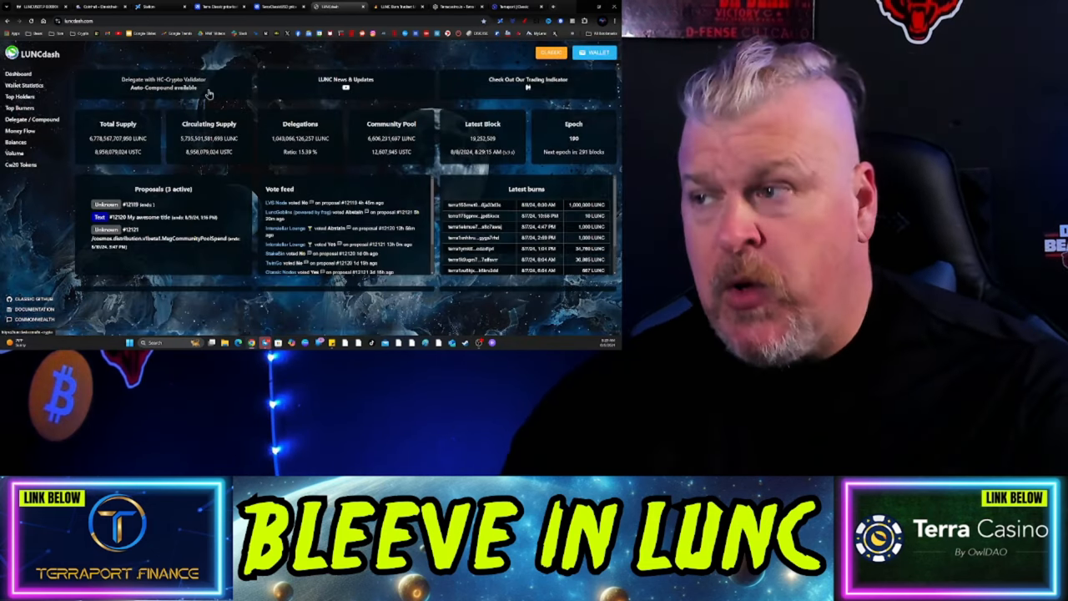
# Switch to the LUNC Burn Tracker tab showing 128.81 B total LUNC burned
pyautogui.click(387, 6)
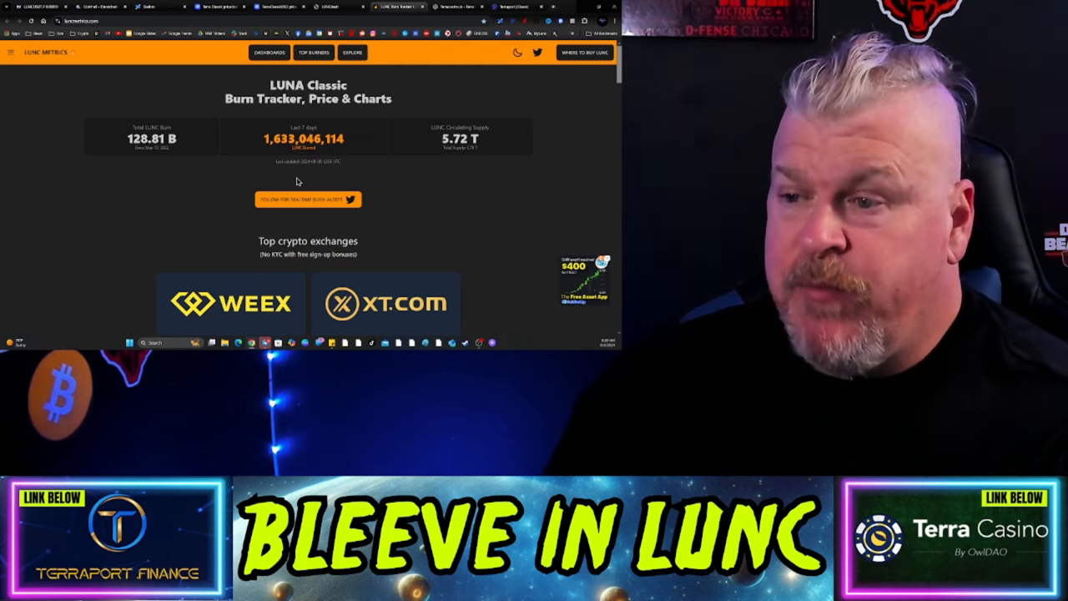
# Show the Top 15 LUNC Burning Projects list via Top Burners and scroll the table
pyautogui.click(314, 52)
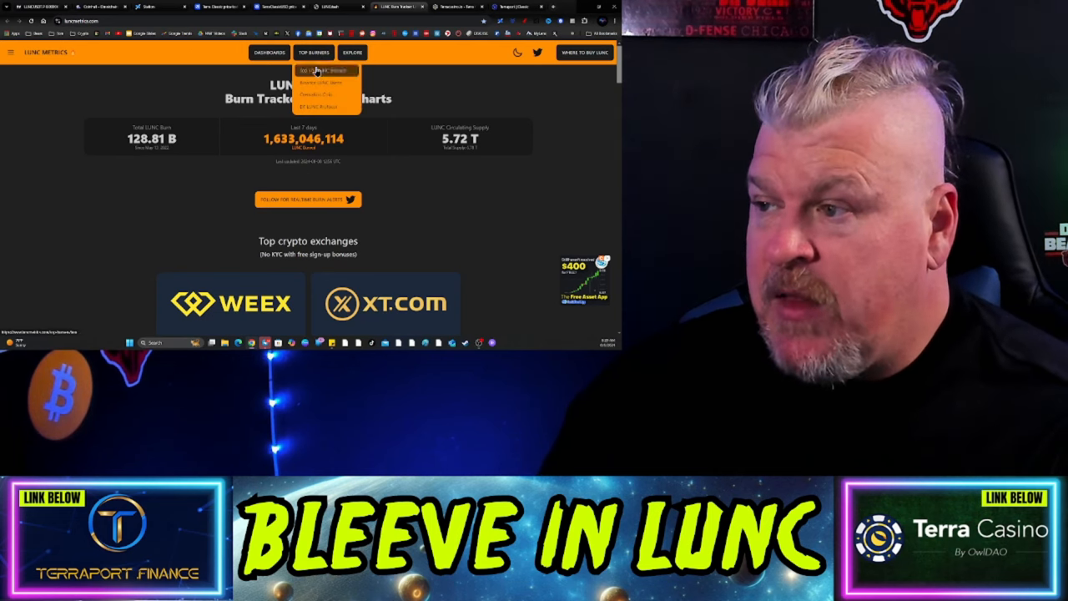
pyautogui.click(324, 70)
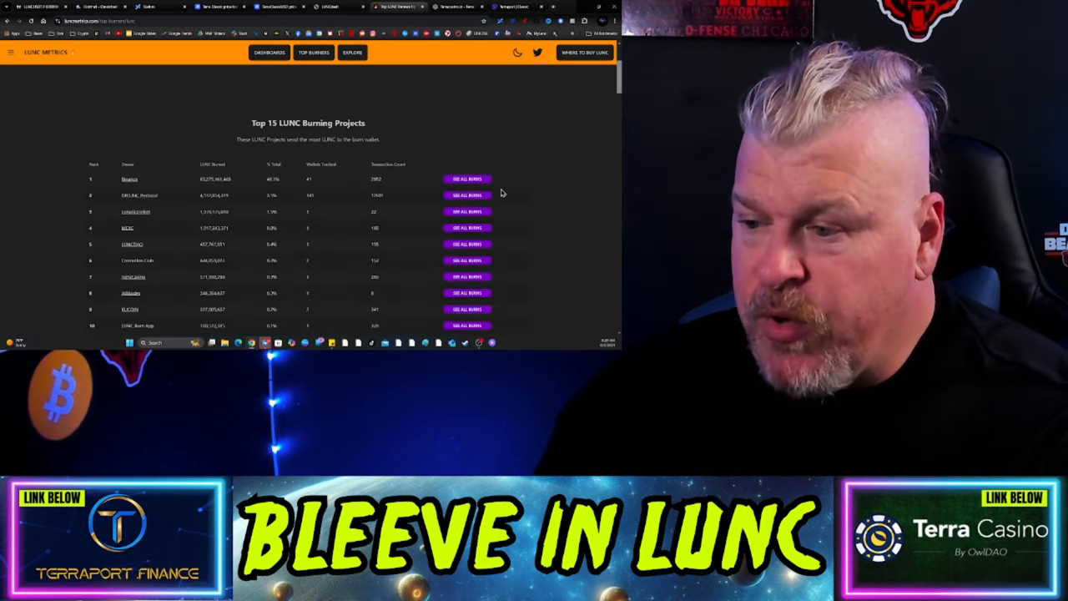
pyautogui.scroll(-3)
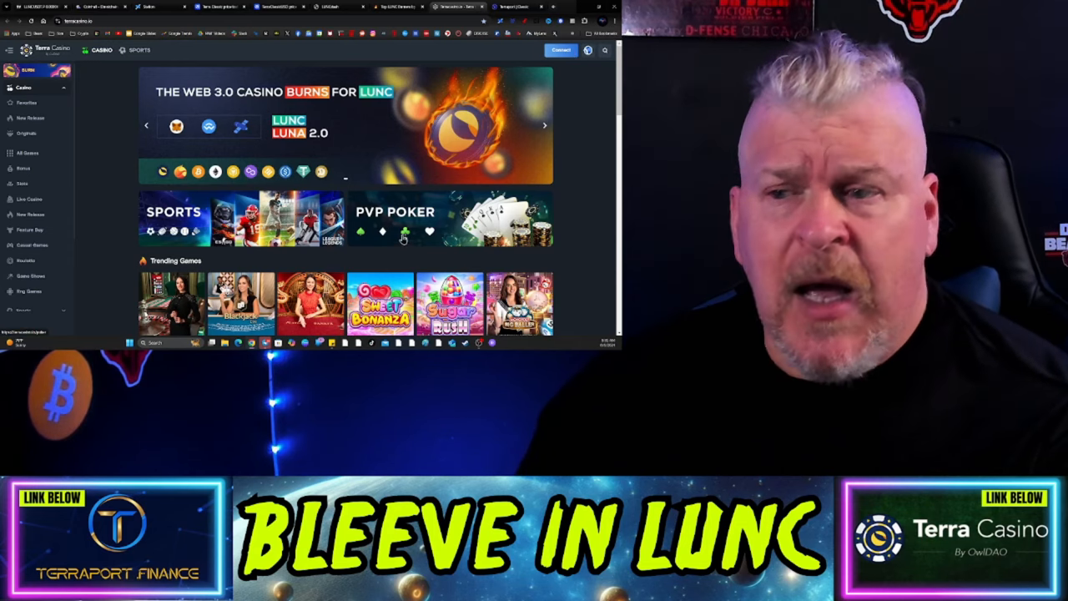
# Scroll Terra Casino's home page past the LUNC-burning banner to the trending games
pyautogui.scroll(-3)
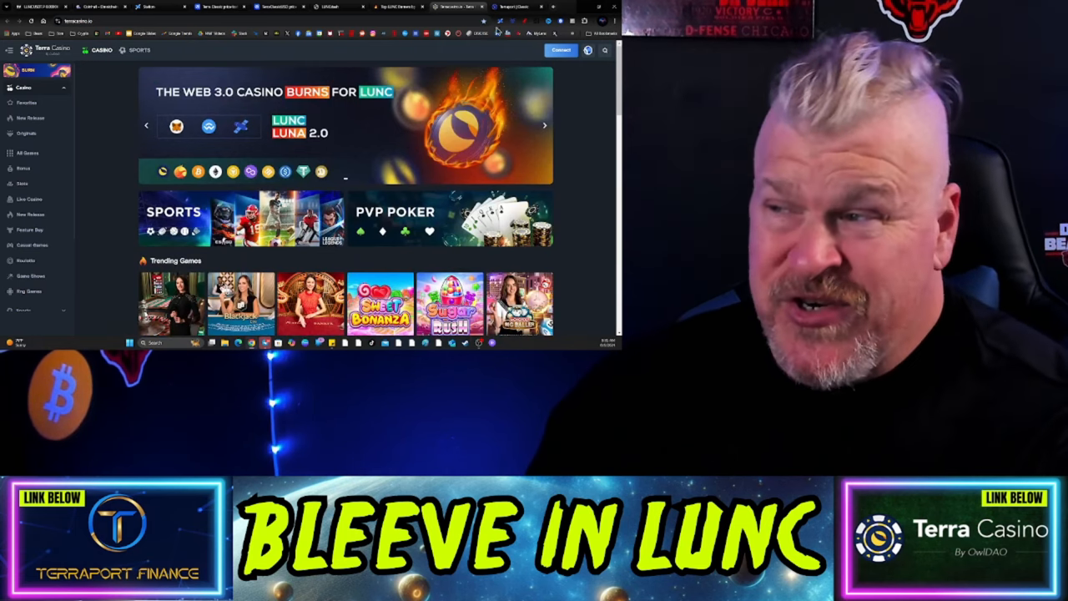
# Review Terraport's TERRA staking pools (5,026.48 staked), then return to the Top 15 burners list
pyautogui.click(519, 7)
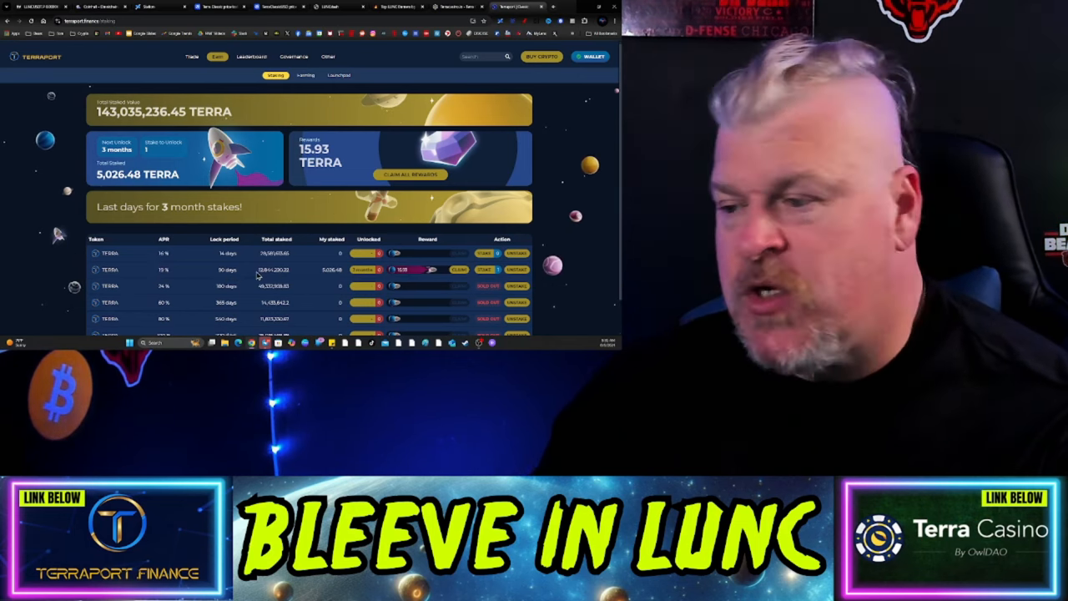
pyautogui.scroll(-3)
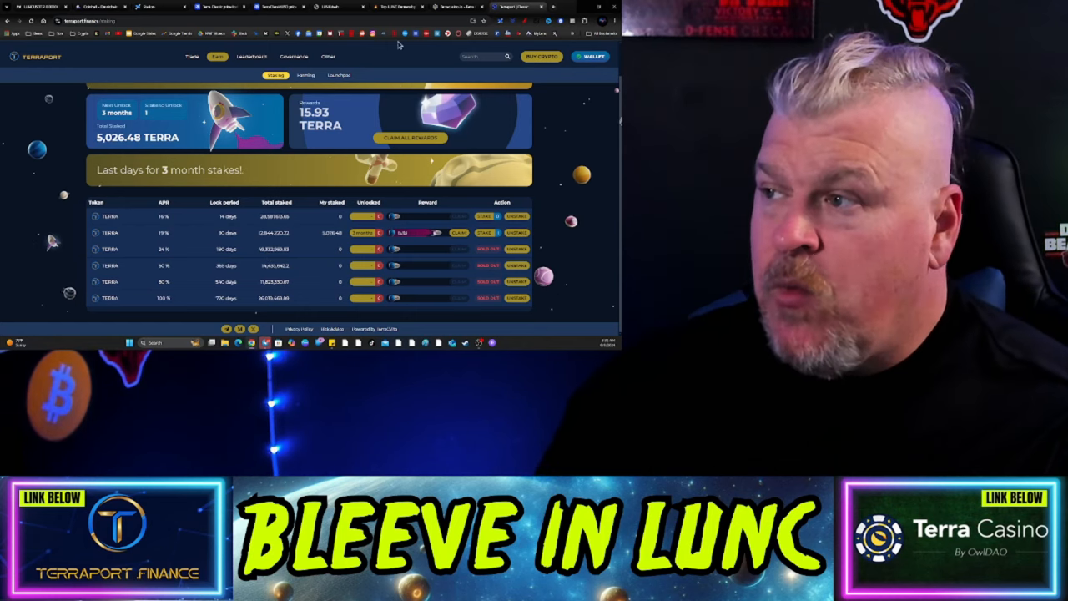
pyautogui.click(386, 6)
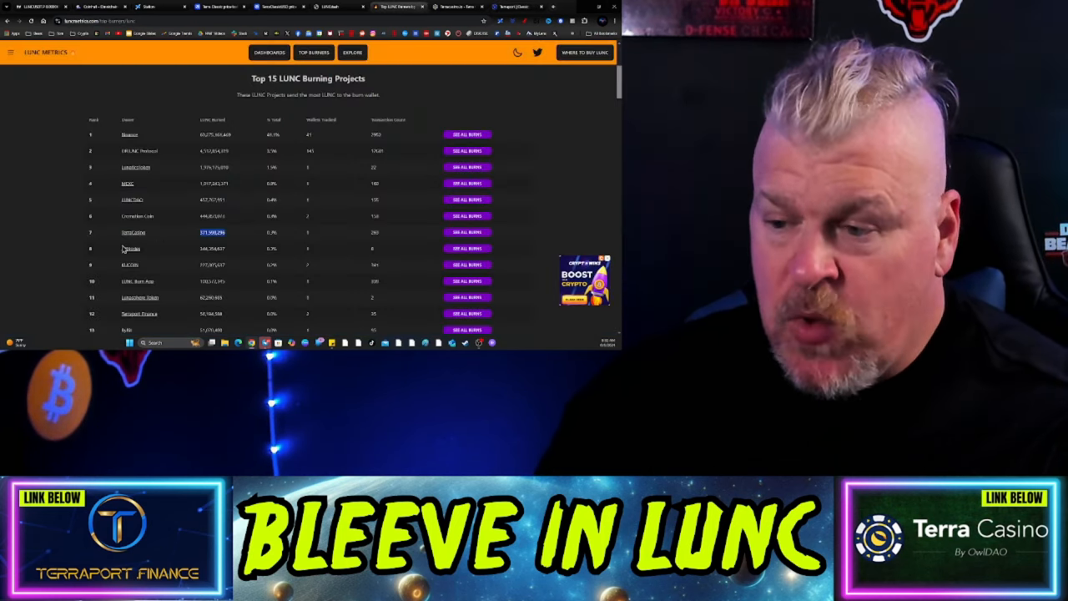
pyautogui.moveTo(142, 316)
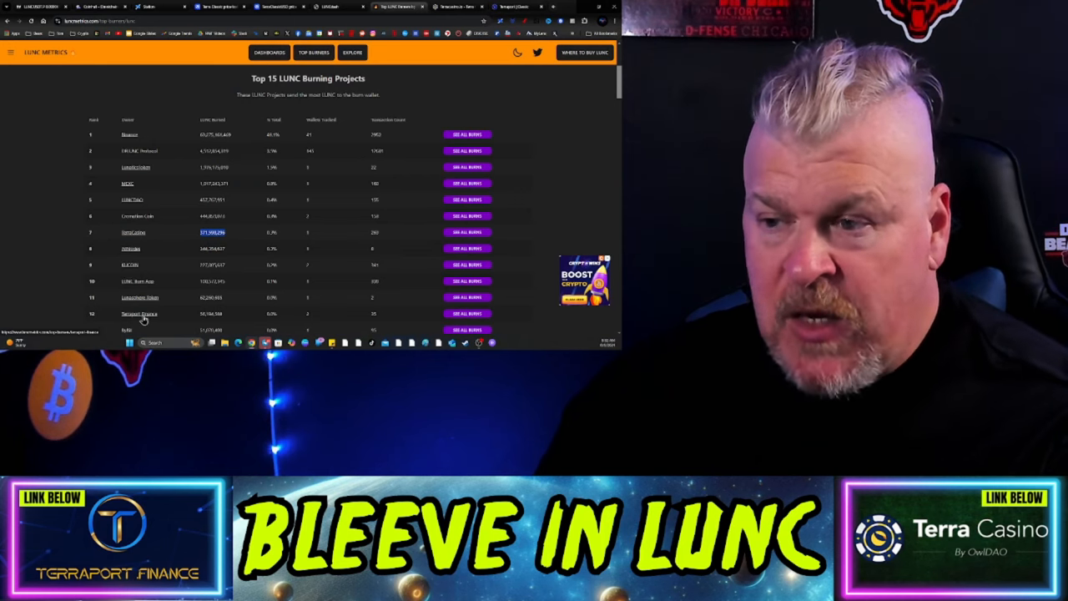